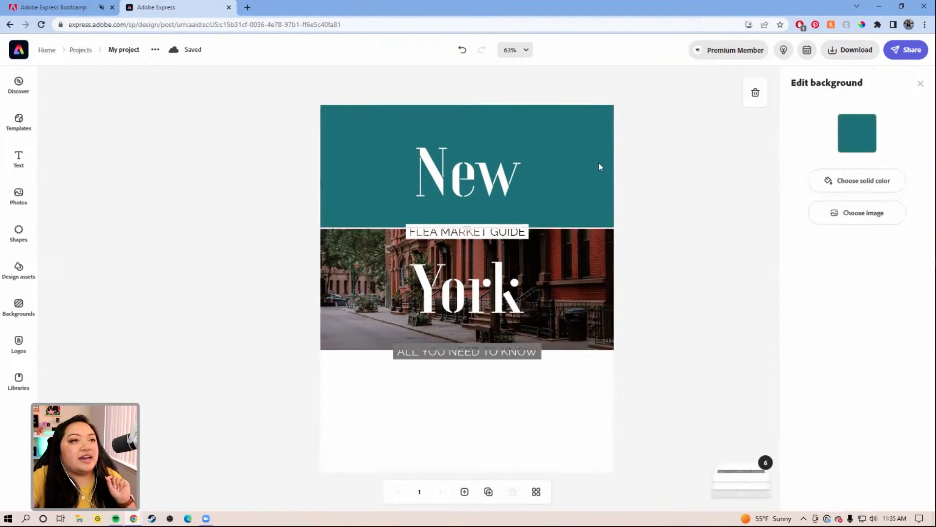
mouse_move(104, 193)
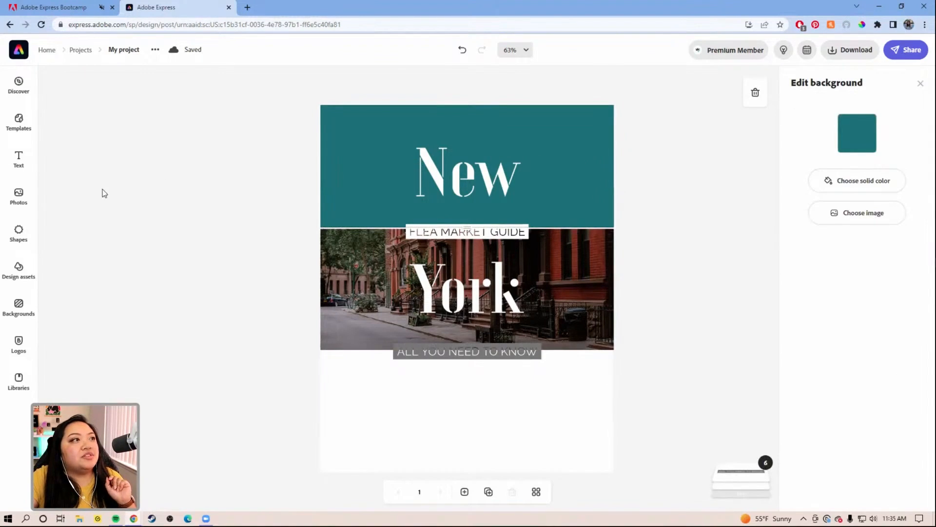
Step: Search the Adobe Stock photo library for 'san francisco'
click(18, 192)
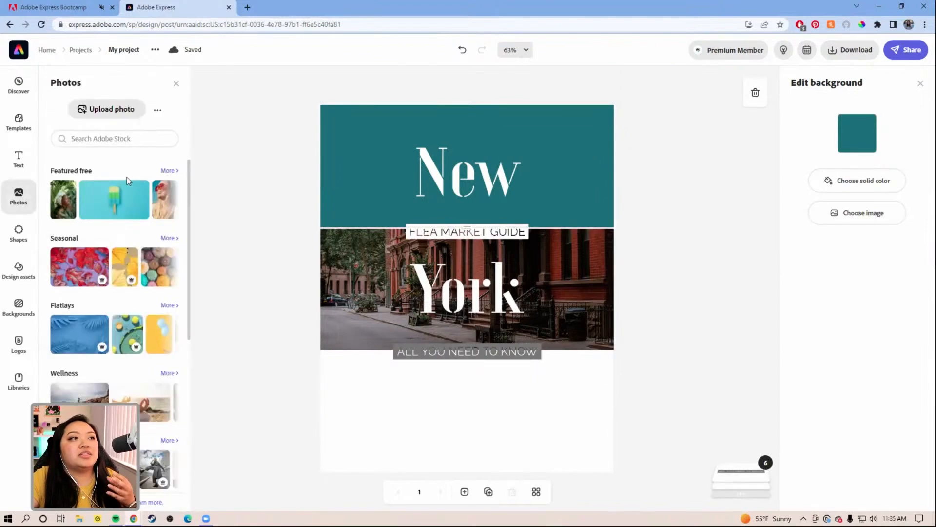
scroll(down, 3)
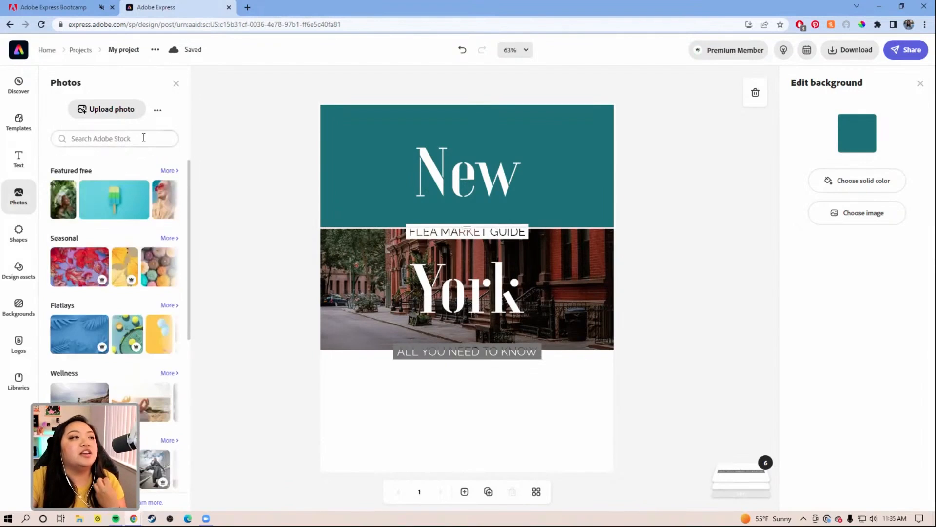
text(s)
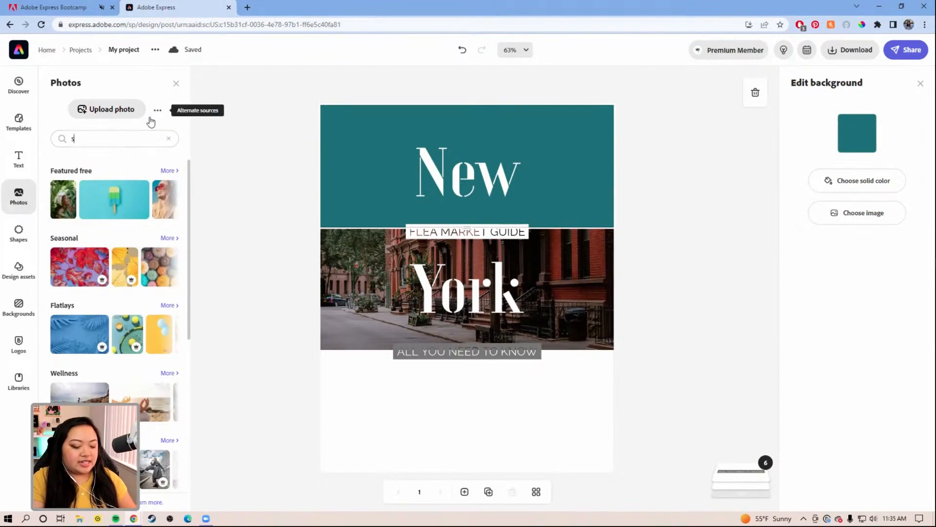
text(an francisco)
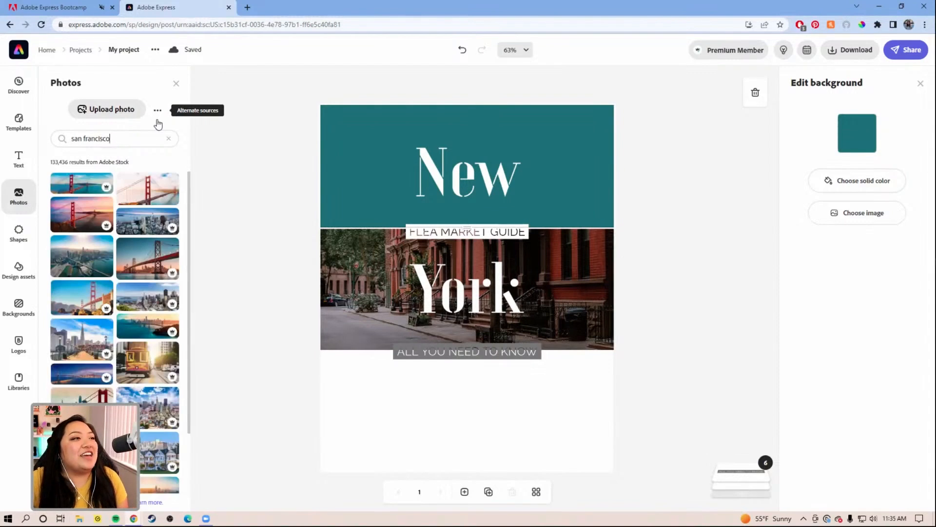
Step: Scroll through the San Francisco stock results looking for a Golden Gate Bridge photo
scroll(down, 3)
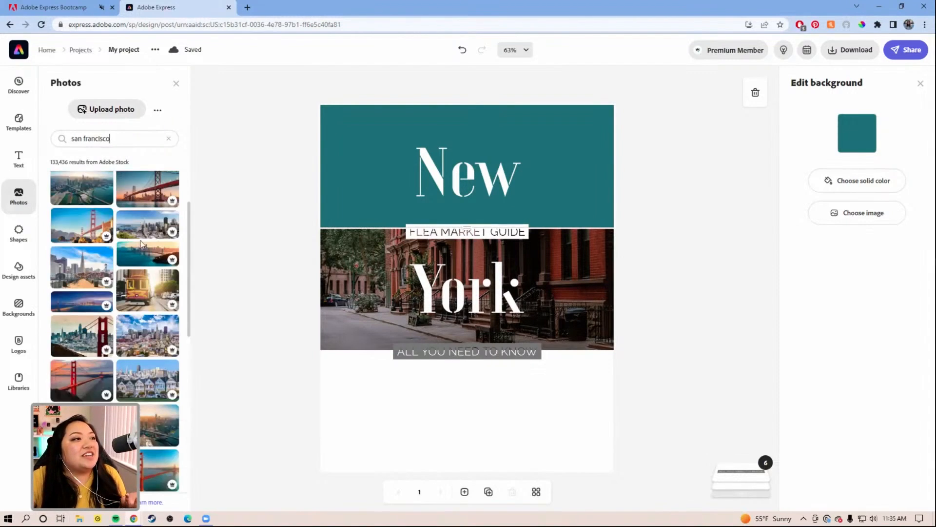
scroll(down, 3)
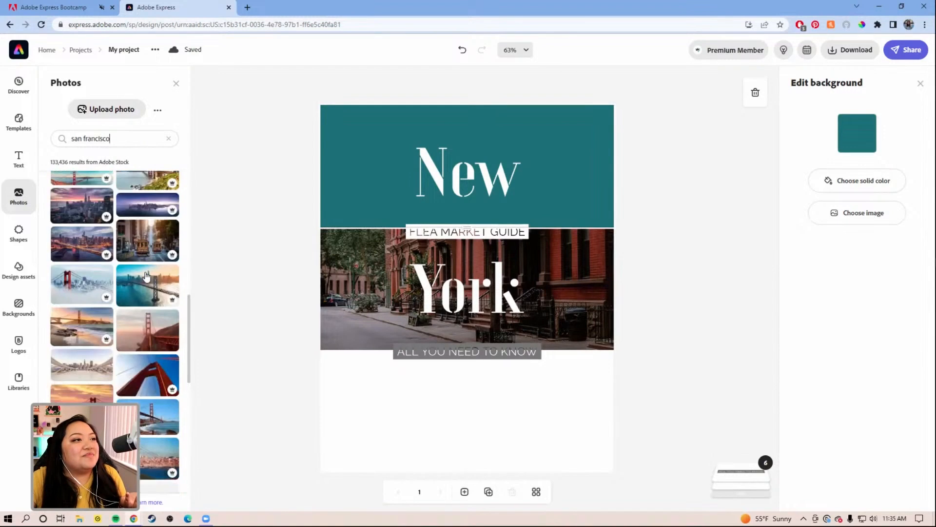
scroll(down, 3)
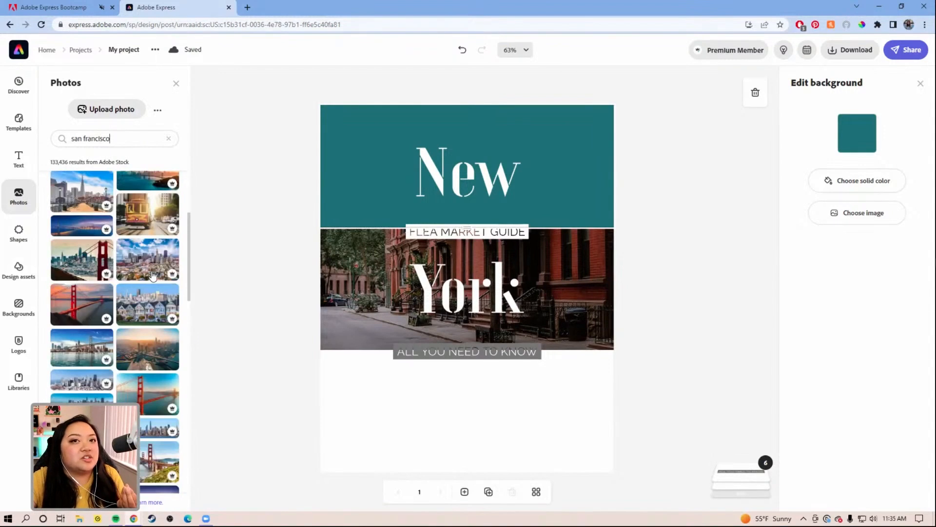
mouse_move(125, 270)
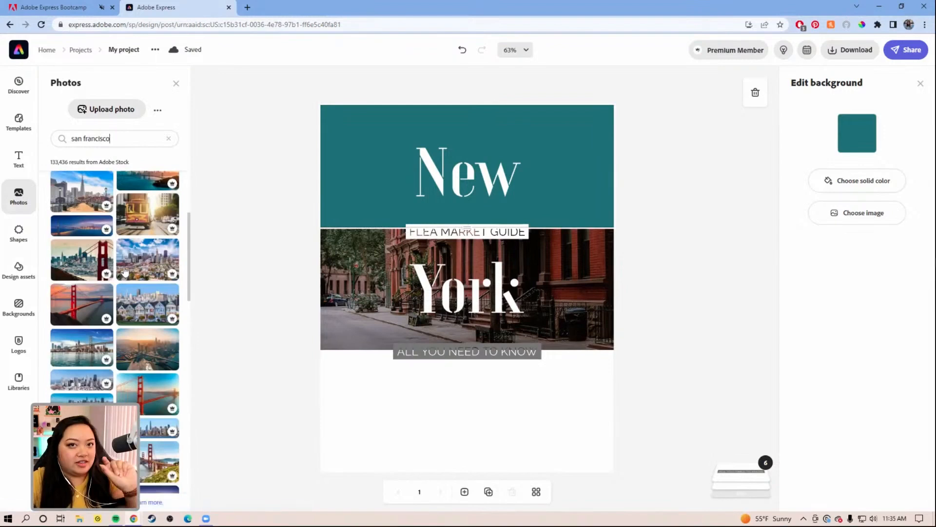
mouse_move(91, 265)
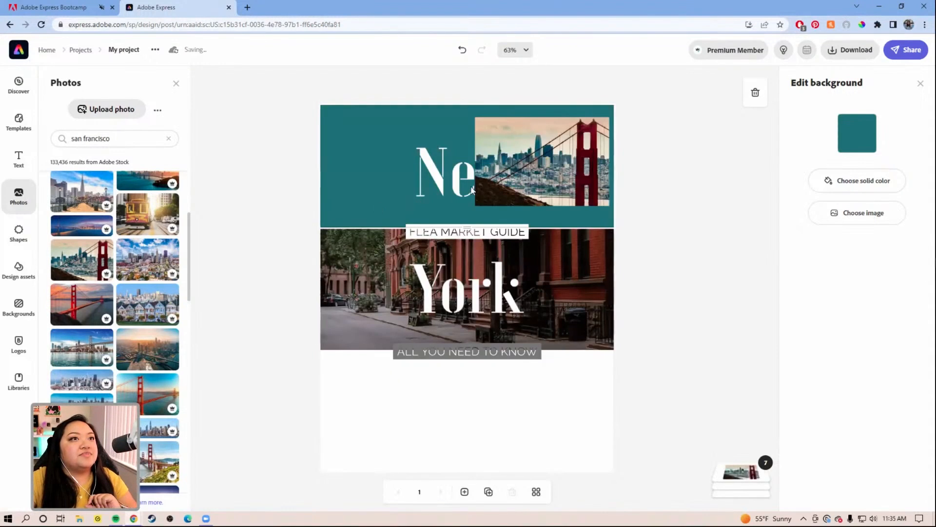
Step: Select the bridge photo in the top cell and enable Add to background so it fills behind 'New'
click(539, 166)
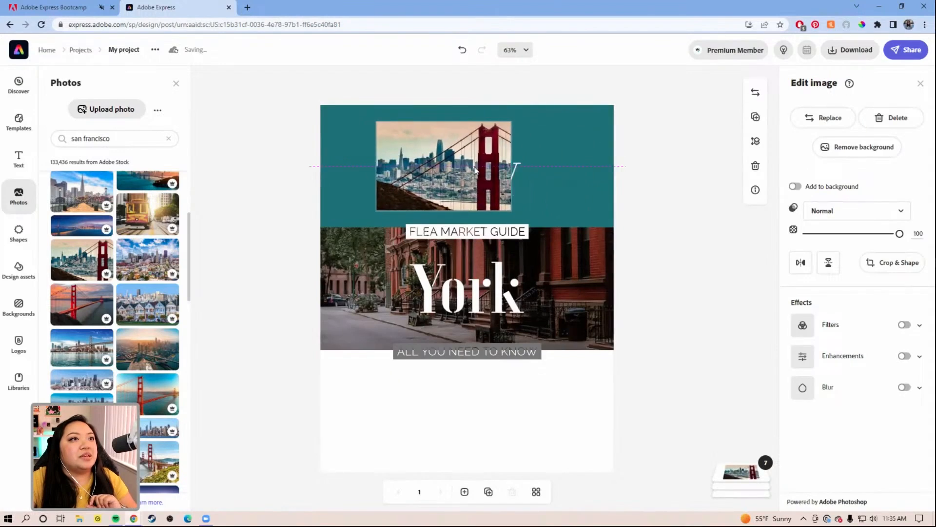
click(467, 168)
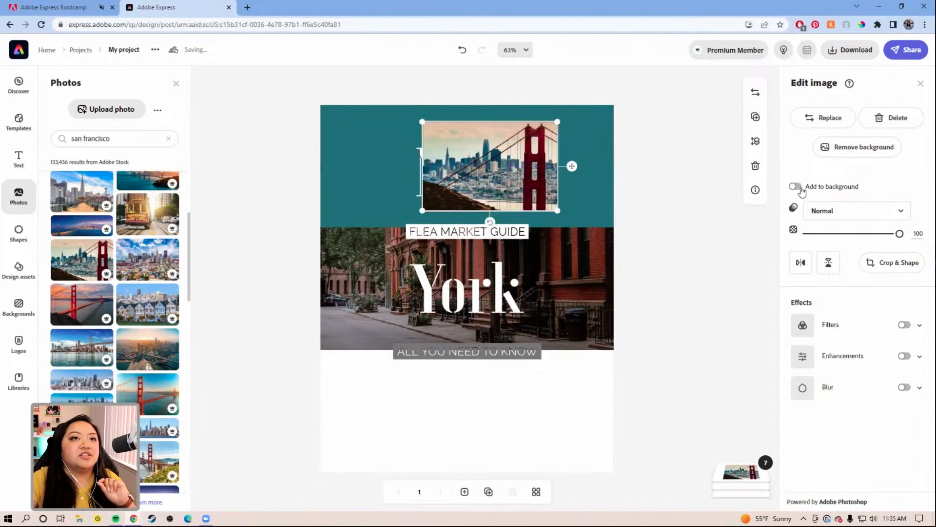
click(795, 186)
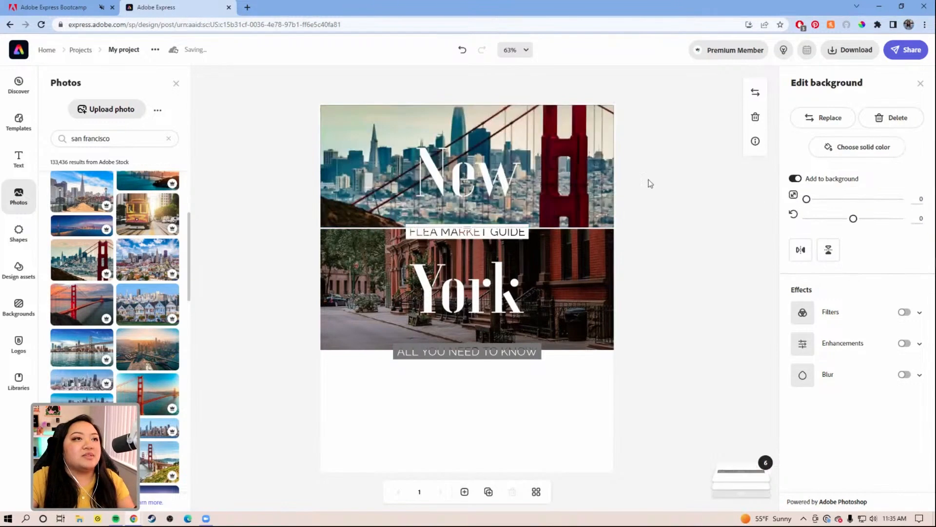